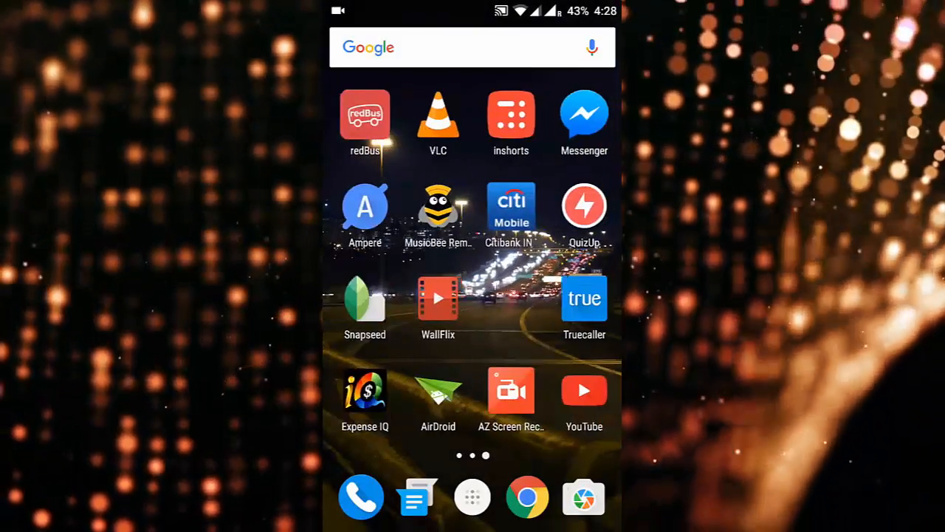
- Swipe across home pages until the page with the Play Store icon shows
{"action": "scroll", "scroll_direction": "left", "scroll_amount": 3}
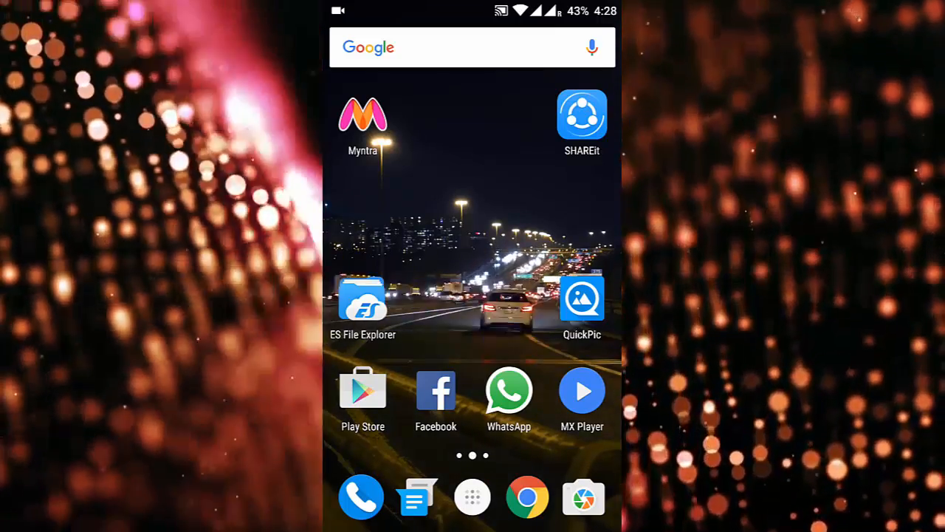
{"action": "scroll", "scroll_direction": "left", "scroll_amount": 3}
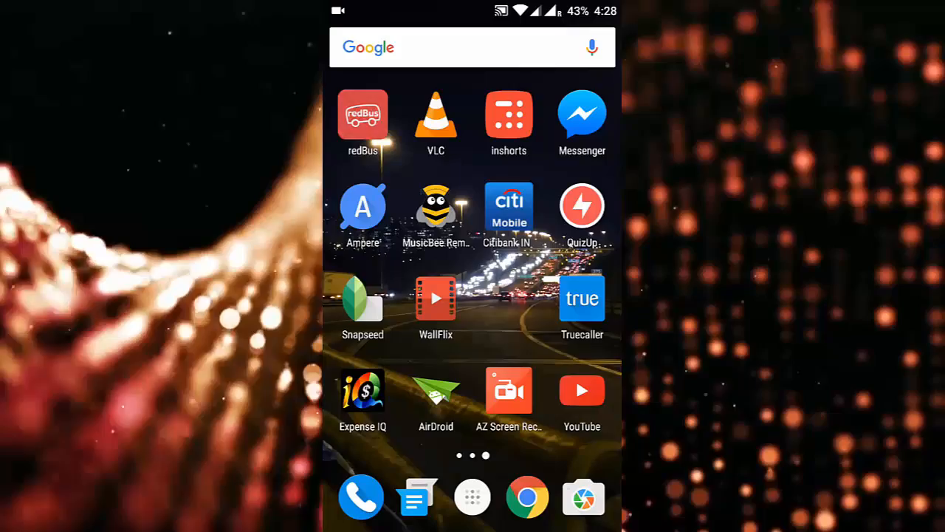
{"action": "scroll", "scroll_direction": "left", "scroll_amount": 3}
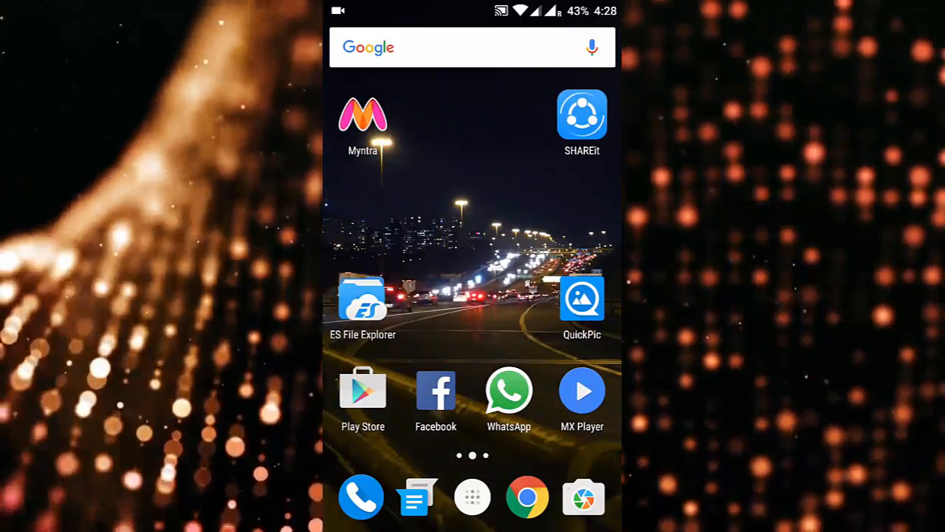
- Search the Play Store for 'wallflix' and launch the WallFlix app
{"action": "left_click", "coordinate": [362, 389]}
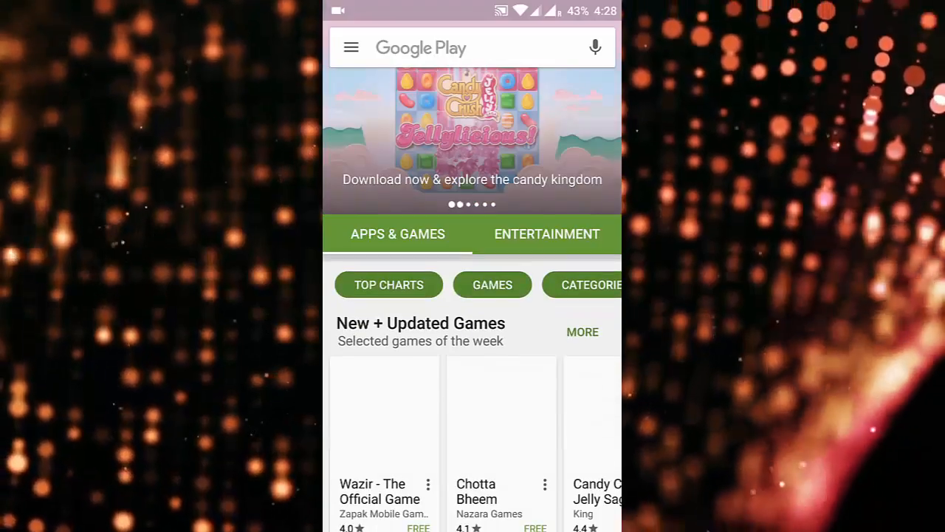
{"action": "type", "text": "wallflix"}
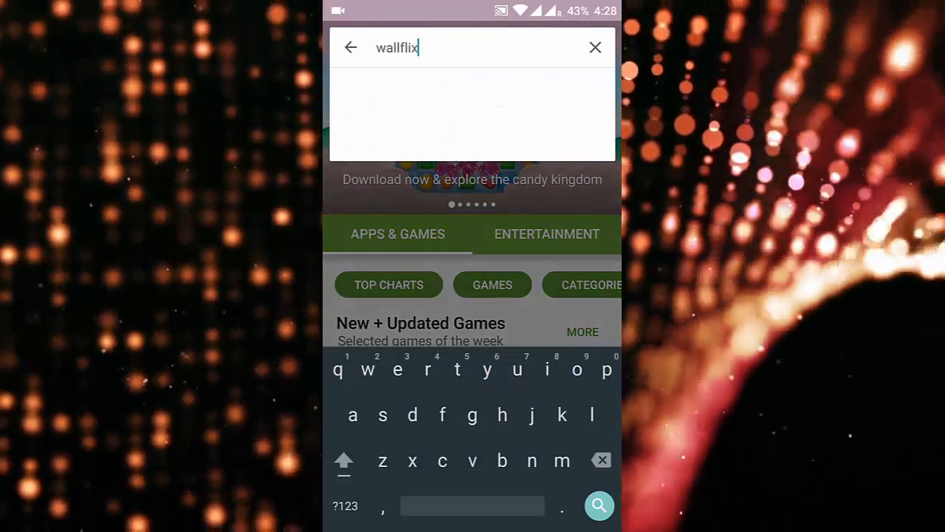
{"action": "left_click", "coordinate": [599, 505]}
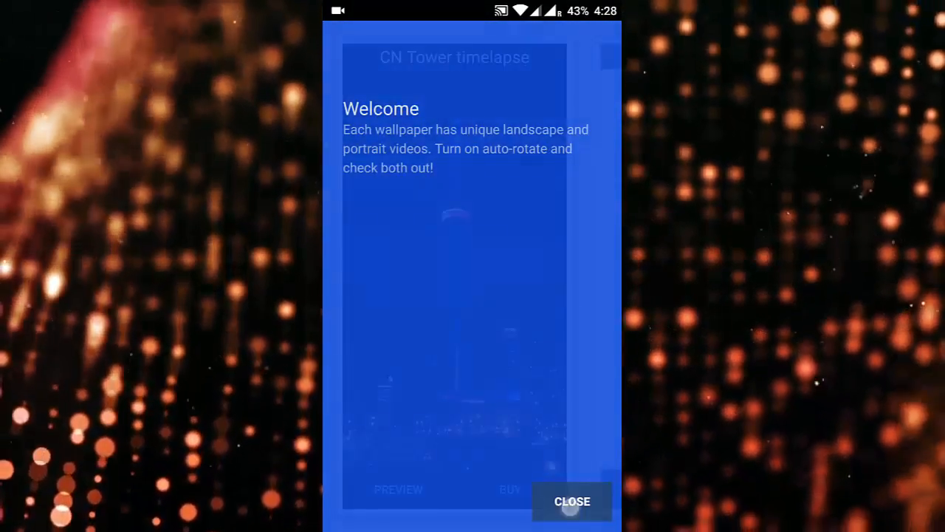
- Dismiss the welcome dialog and swipe through wallpaper cards to On-ramp timelapse
{"action": "left_click", "coordinate": [573, 501]}
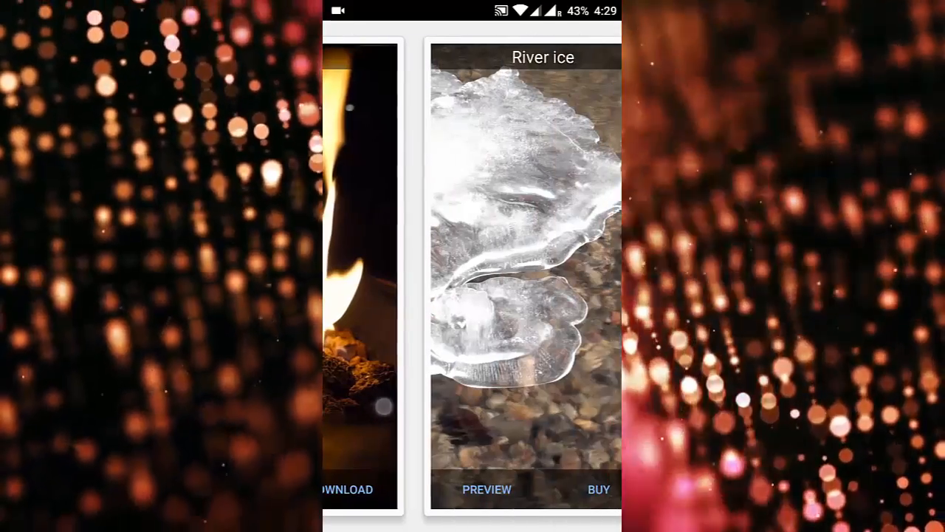
{"action": "scroll", "scroll_direction": "left", "scroll_amount": 3}
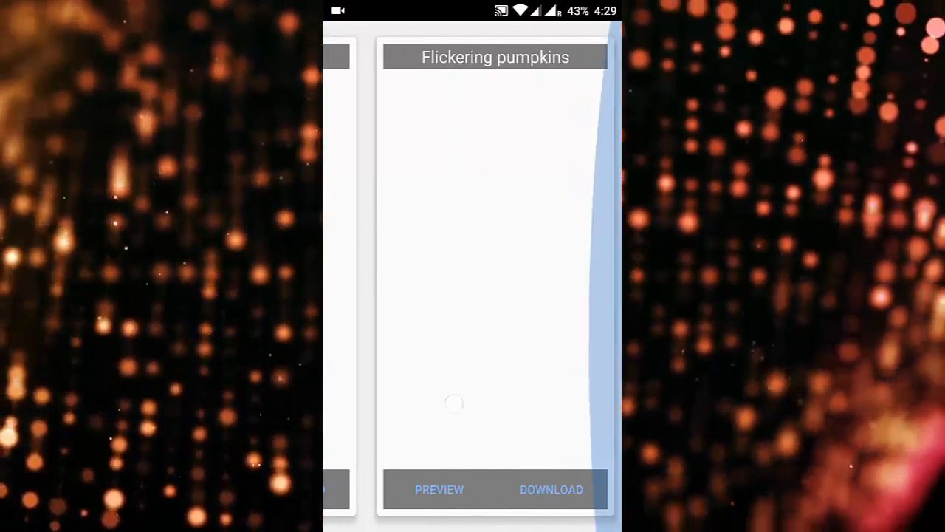
{"action": "scroll", "scroll_direction": "left", "scroll_amount": 3}
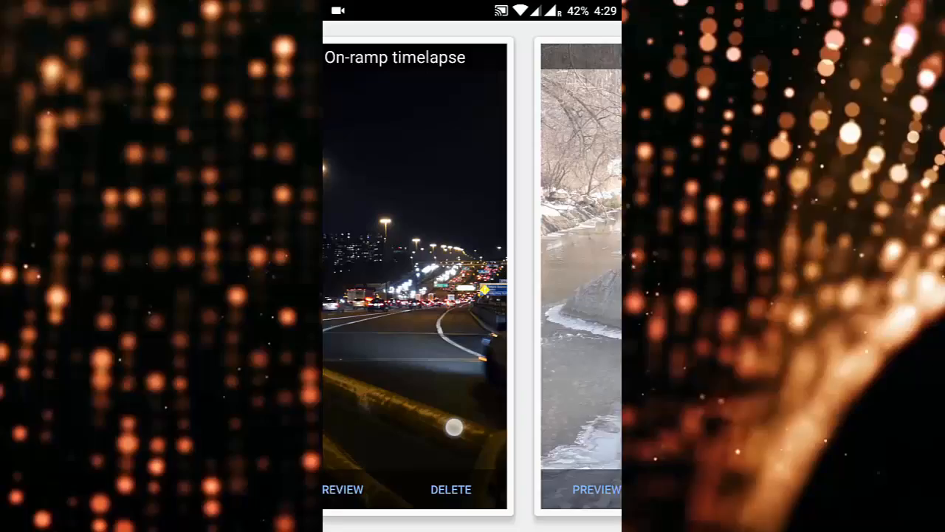
- Preview and download the Airplane approaches wallpaper, then return to the home screen
{"action": "scroll", "scroll_direction": "left", "scroll_amount": 3}
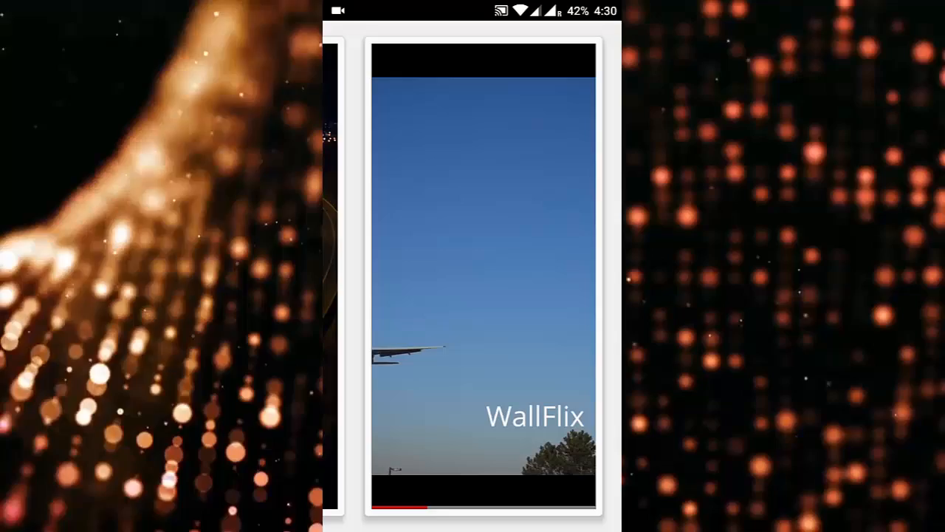
{"action": "left_click", "coordinate": [483, 277]}
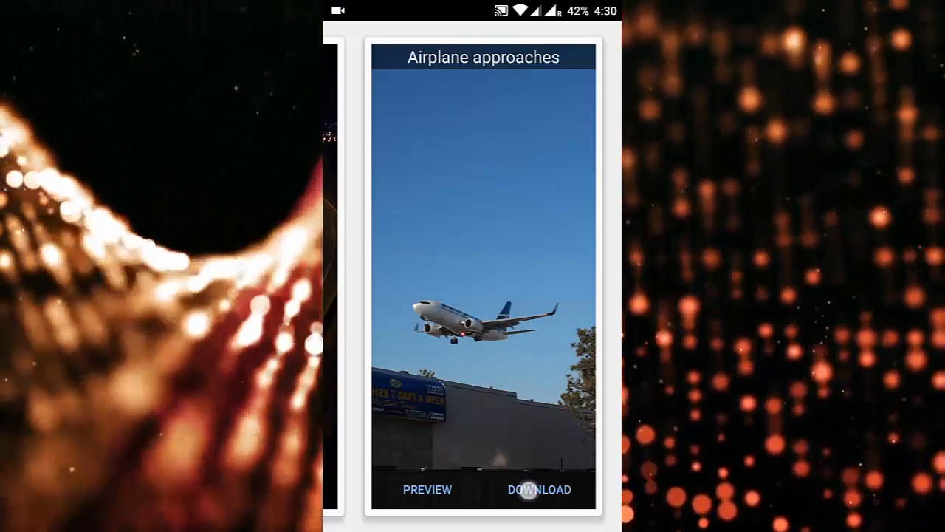
{"action": "left_click", "coordinate": [540, 490]}
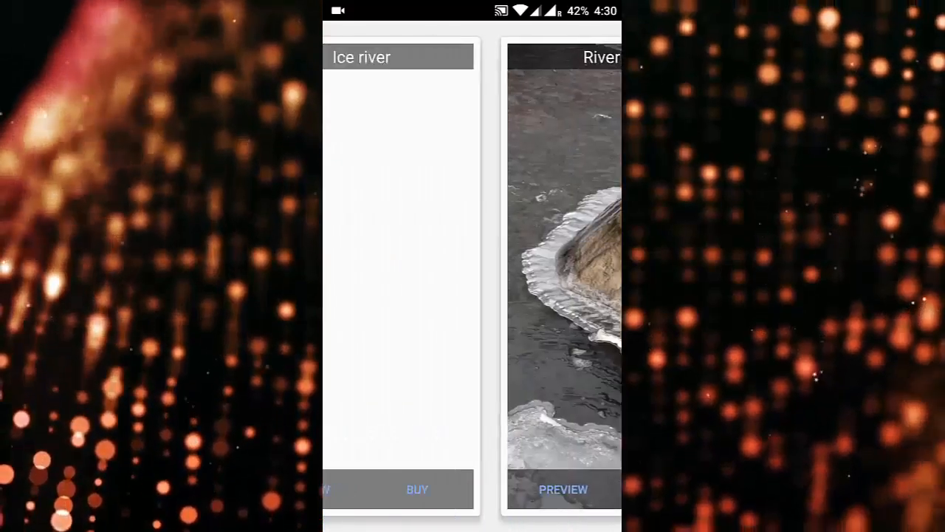
{"action": "key", "text": "HOME"}
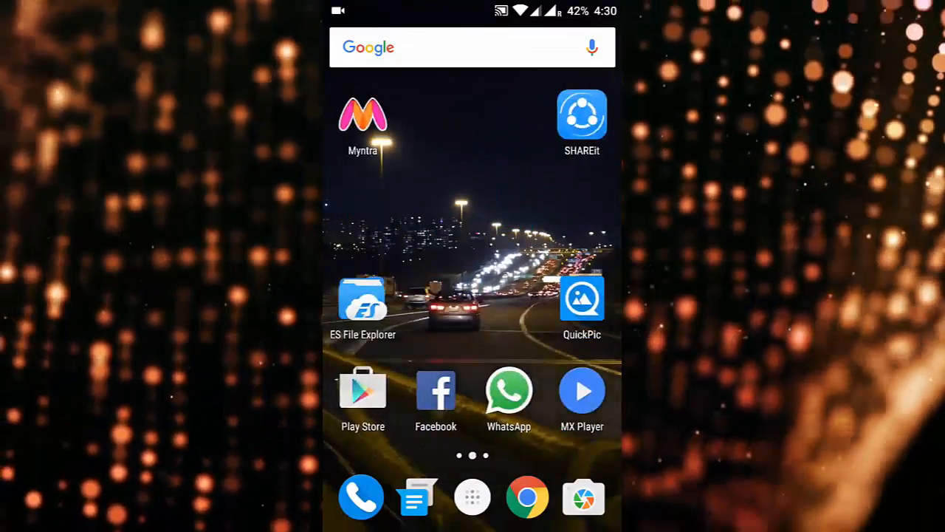